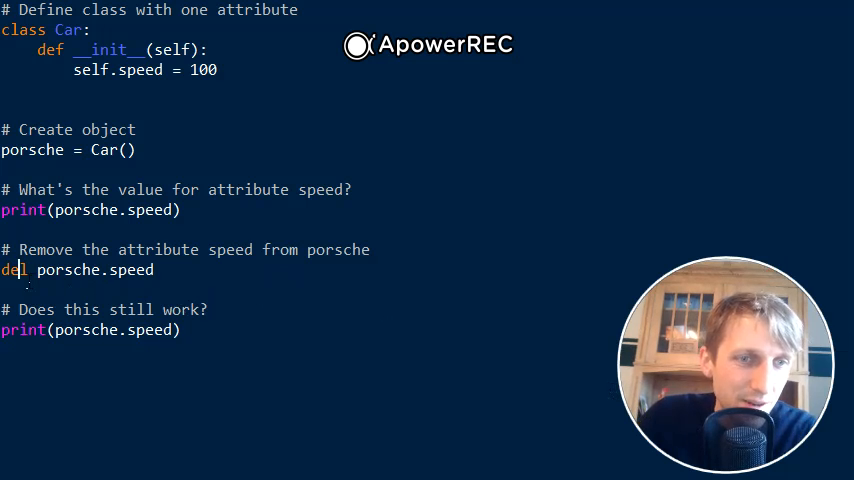
Step: Run the original script with del porsche.speed, printing 100 then an AttributeError
{"action": "double_click", "coordinate": [14, 268]}
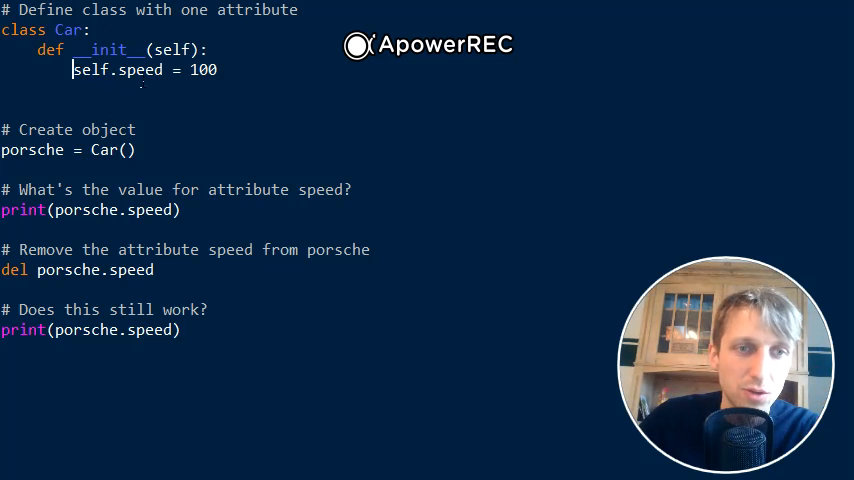
{"action": "double_click", "coordinate": [108, 48]}
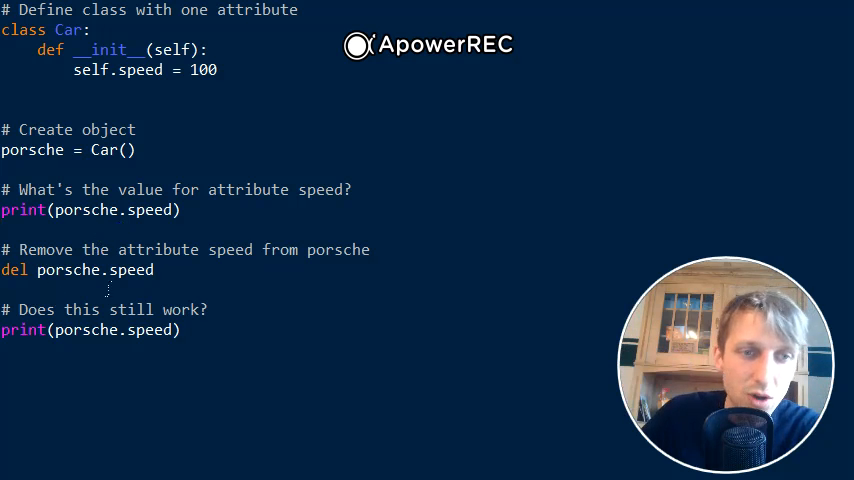
{"action": "triple_click", "coordinate": [76, 270]}
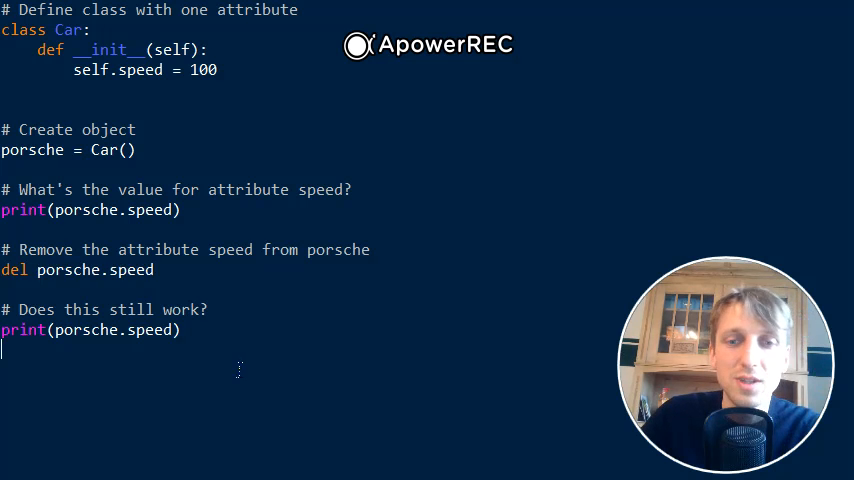
{"action": "left_click_drag", "start_coordinate": [4, 188], "coordinate": [180, 210]}
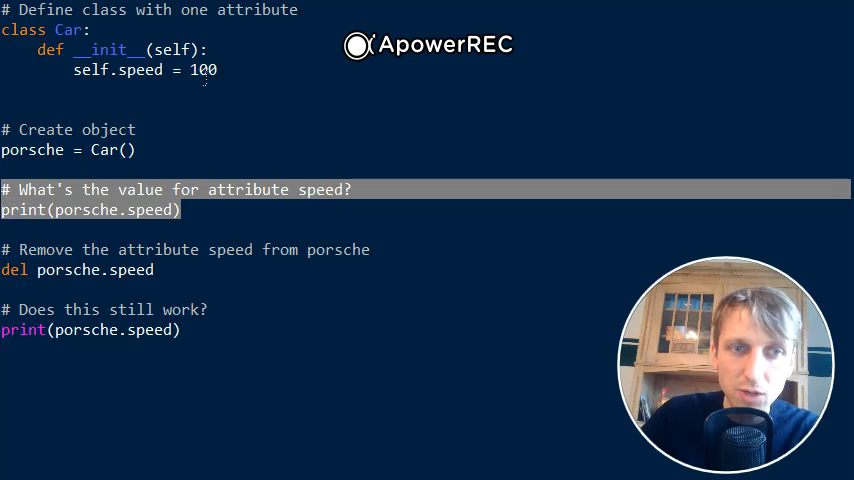
{"action": "double_click", "coordinate": [202, 70]}
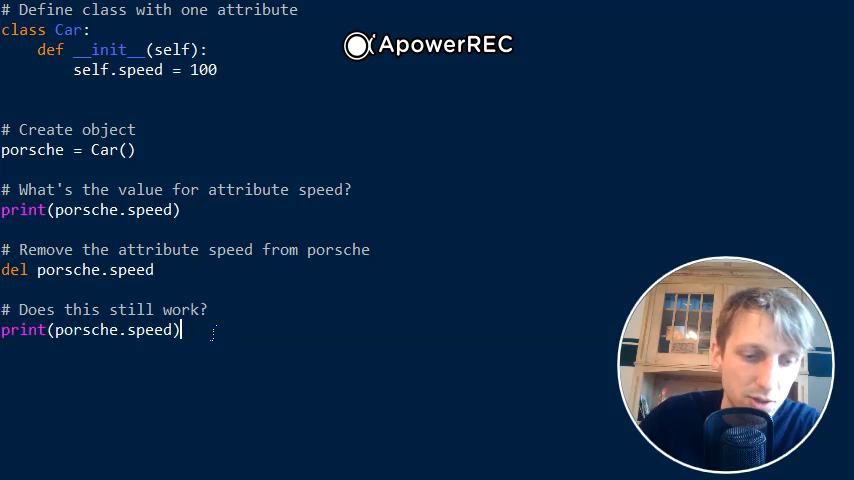
{"action": "key", "text": "F5"}
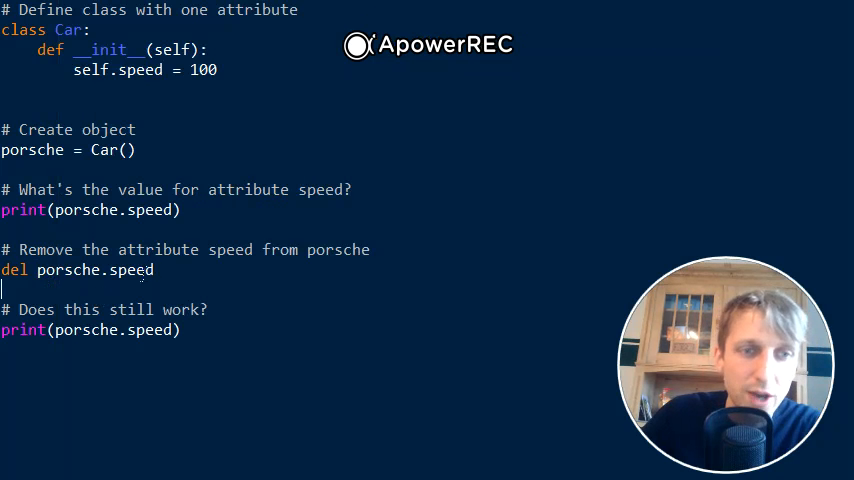
Step: Replace the del line with delattr(porsche, 'speed') and rerun, again raising AttributeError
{"action": "triple_click", "coordinate": [76, 268]}
{"action": "type", "text": "delattr"}
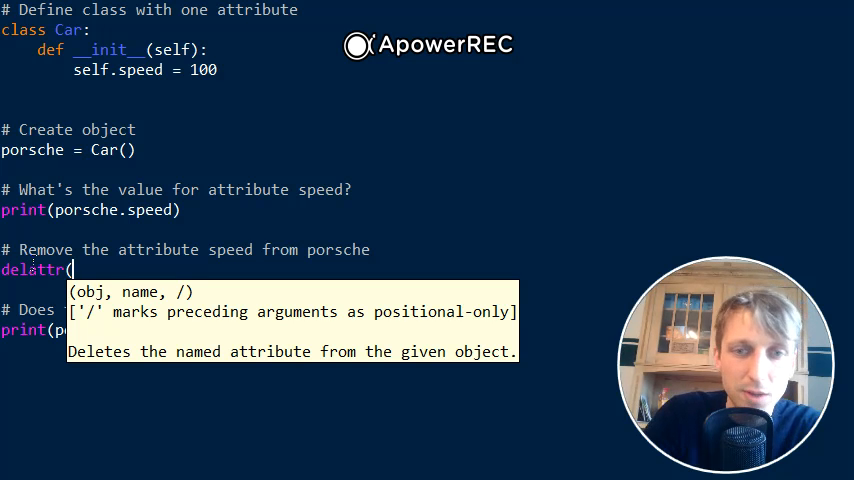
{"action": "type", "text": "(porsche,"}
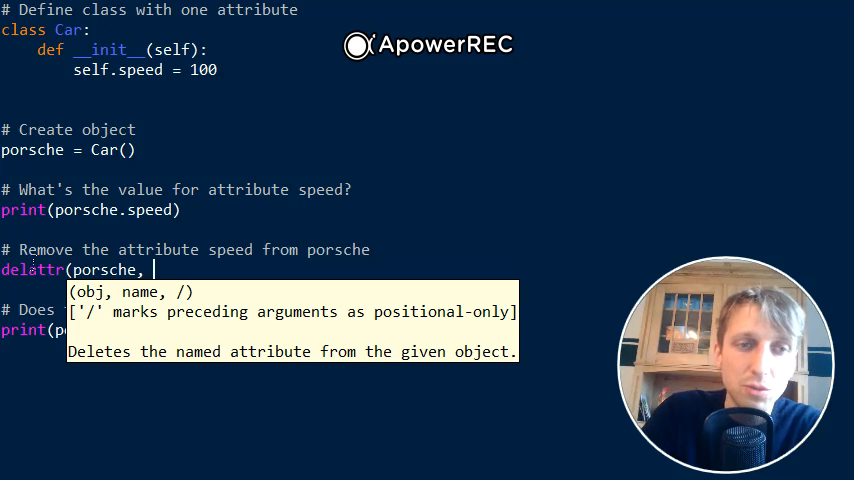
{"action": "type", "text": "'speed')"}
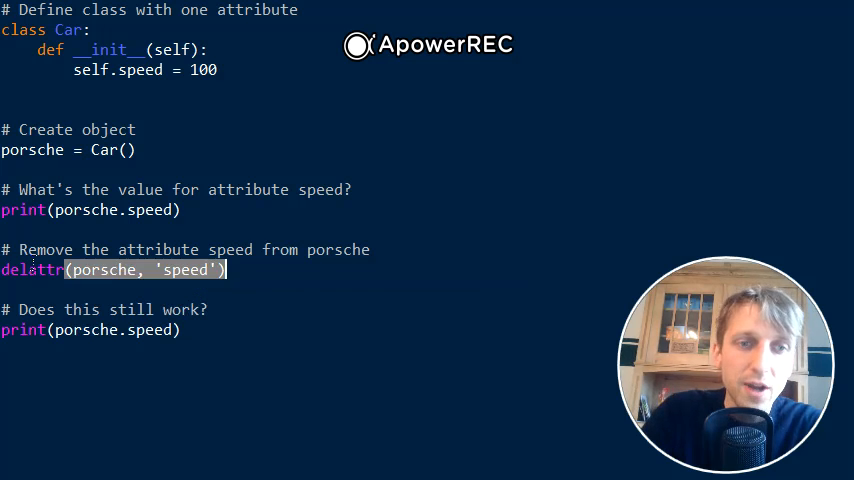
{"action": "double_click", "coordinate": [186, 270]}
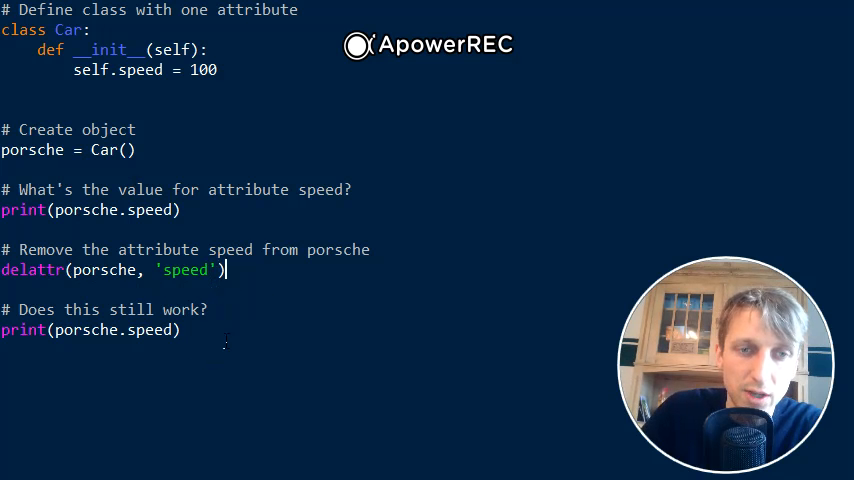
{"action": "key", "text": "F5"}
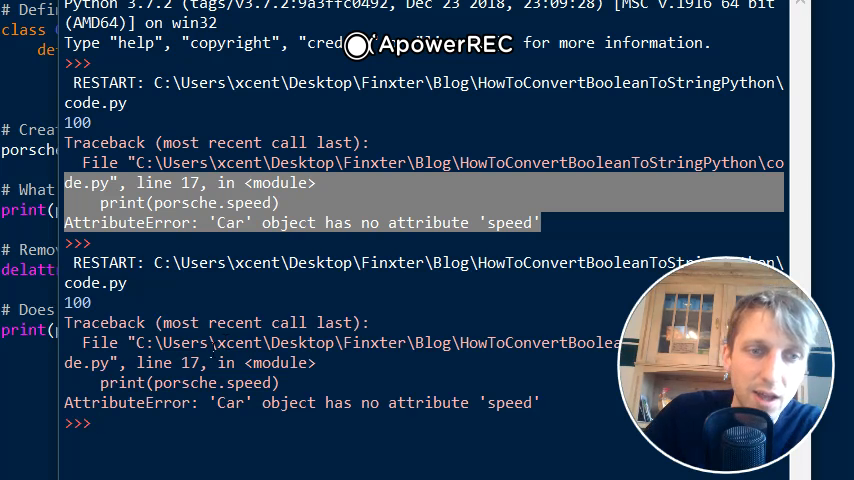